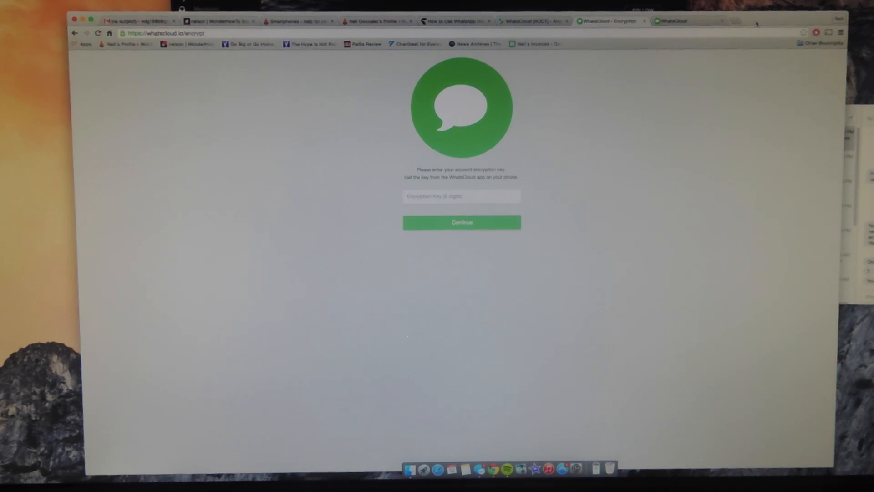
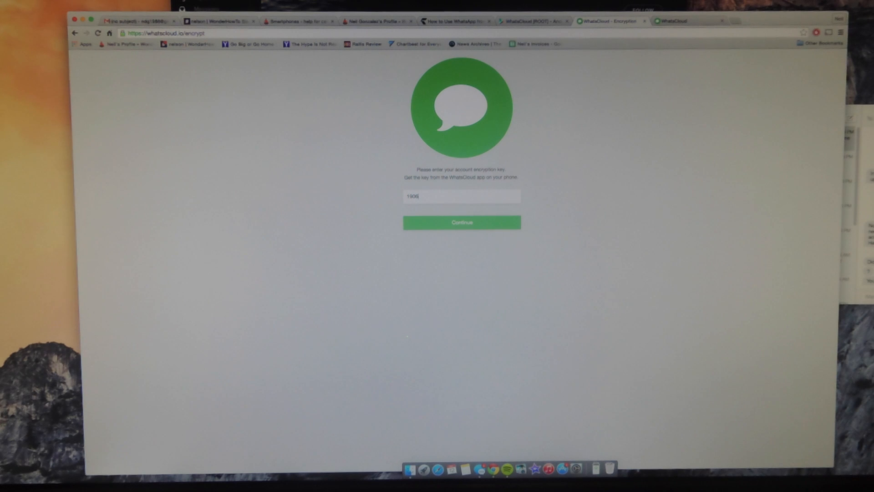
click(461, 222)
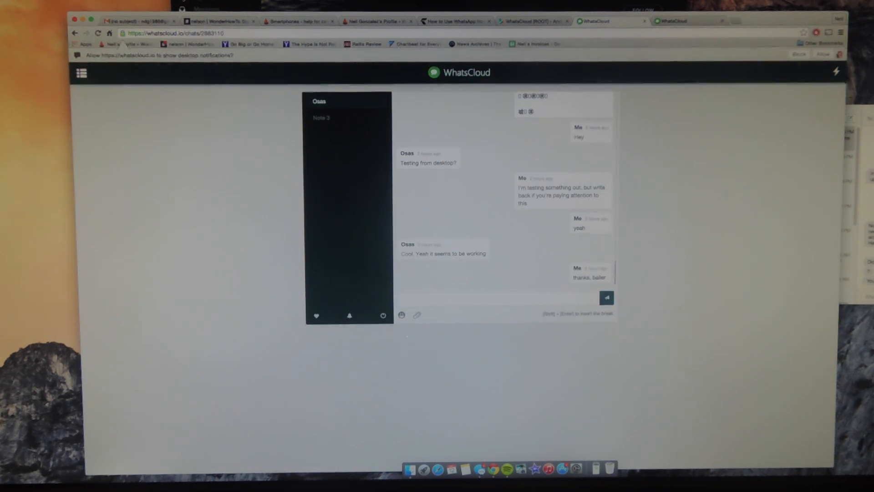
Step: Start drafting the unsent reply "thats awesome" in the open conversation's compose box
click(825, 53)
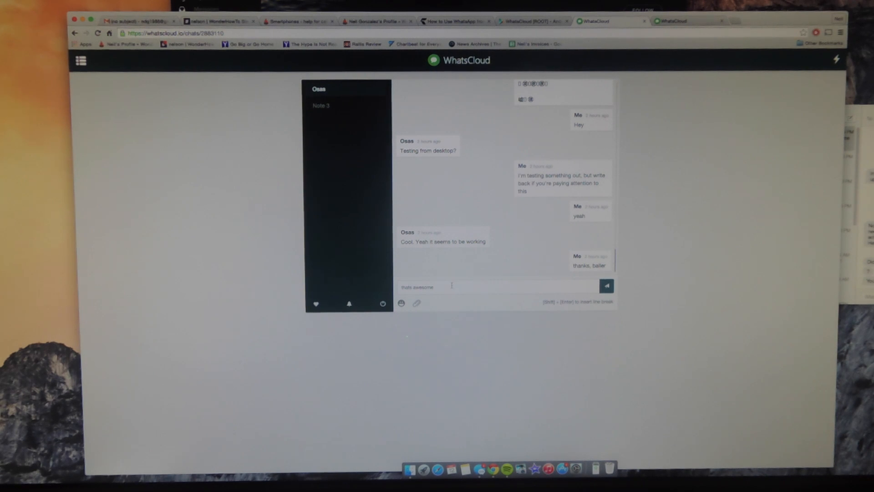
mouse_move(460, 322)
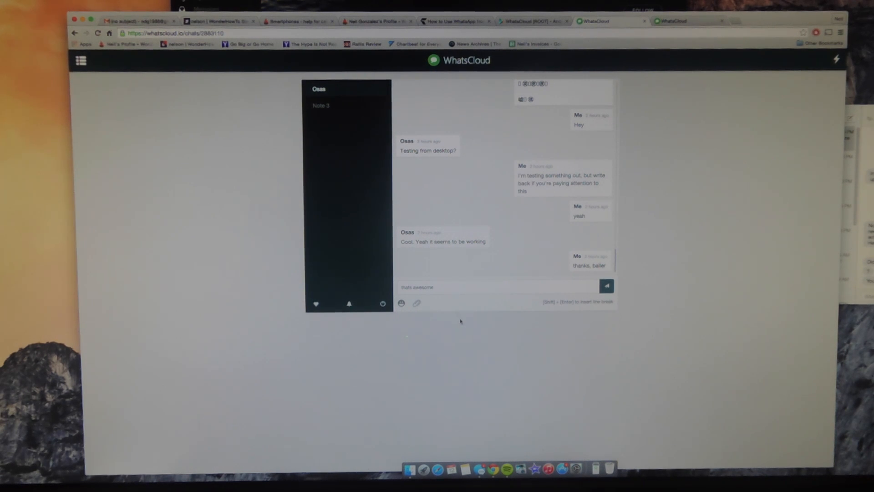